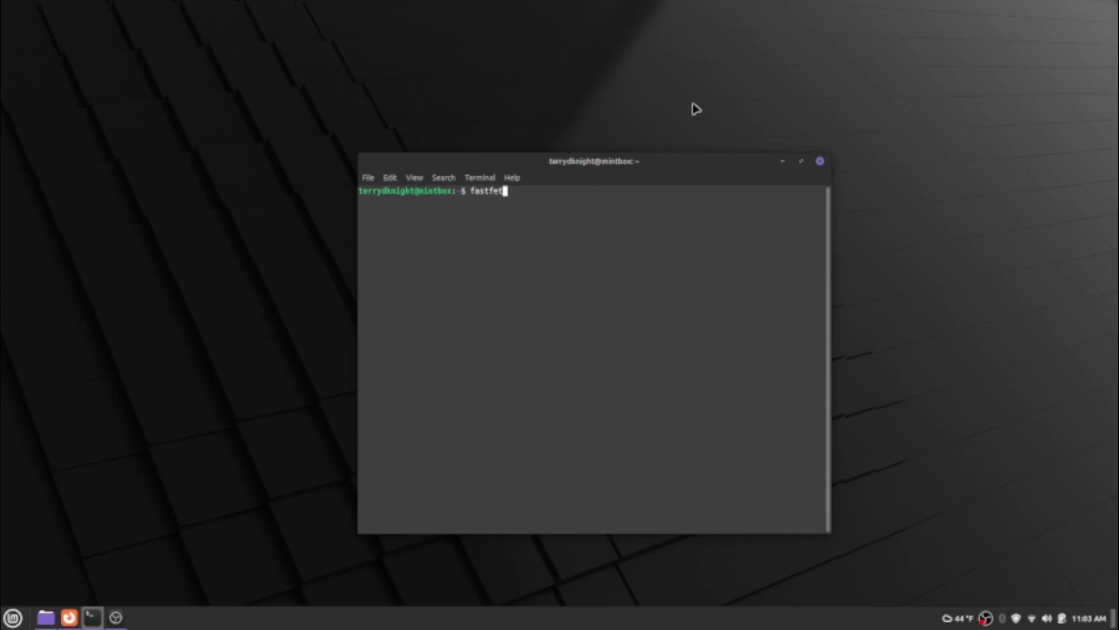
# - Run fastfetch to show the Linux Mint logo and system summary
pyautogui.press('Return')
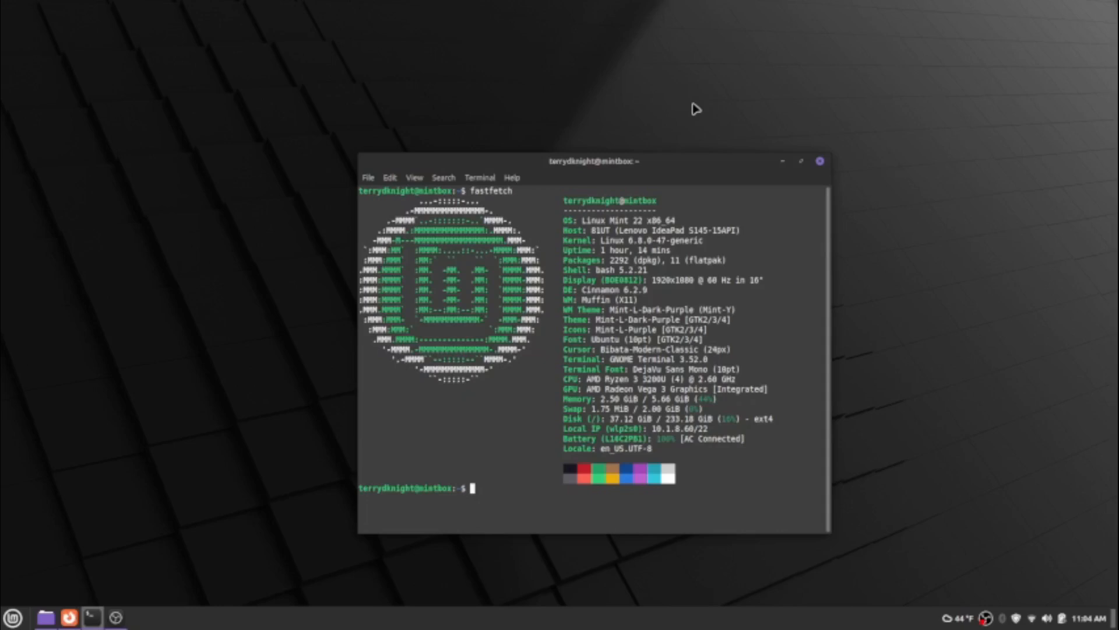
# - Open ~/.bashrc in nano via sudo for editing
pyautogui.write('sudo')
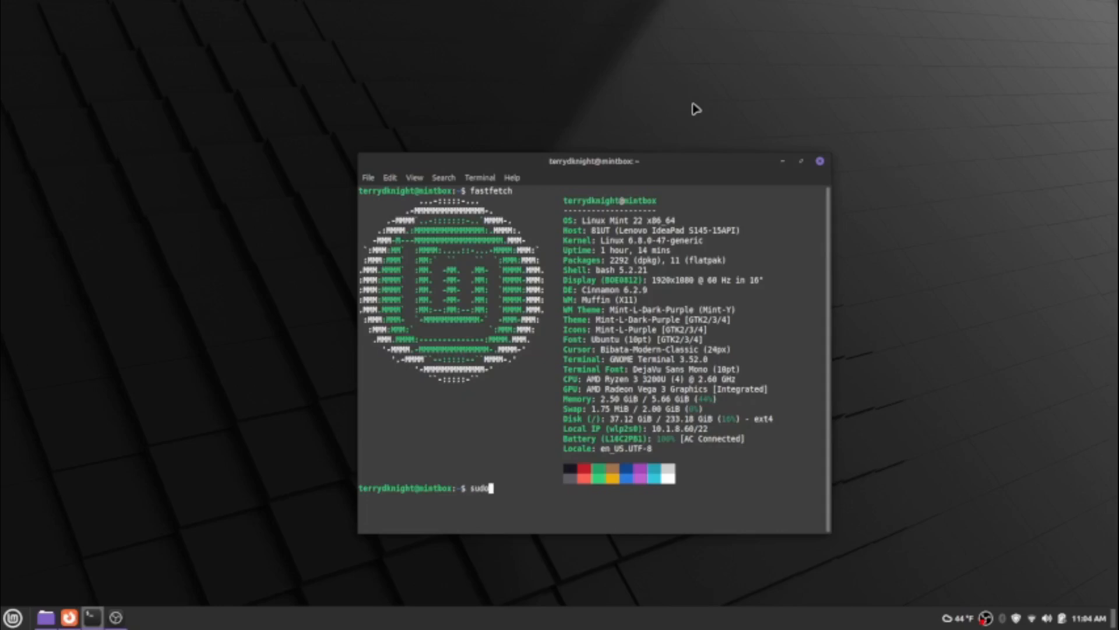
pyautogui.write('nano')
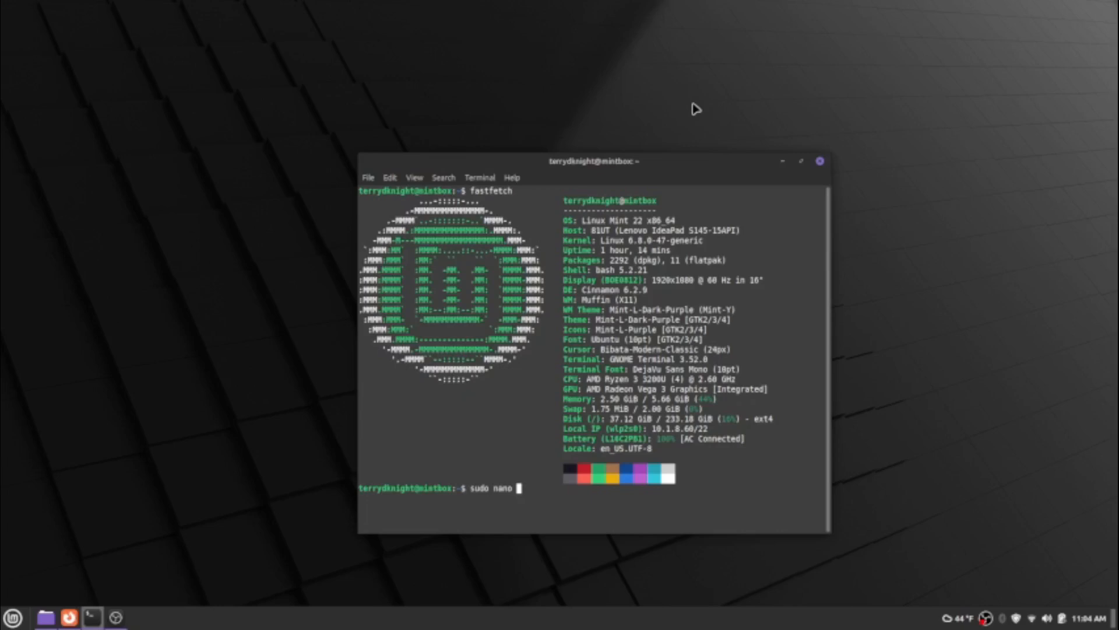
pyautogui.write('~')
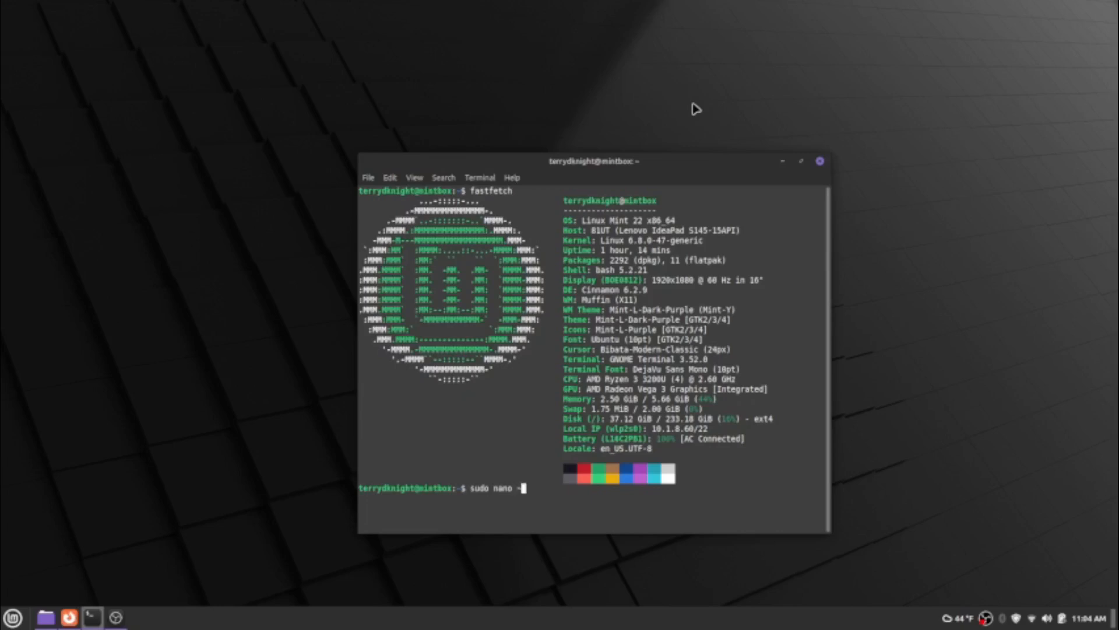
pyautogui.write('/ .ba')
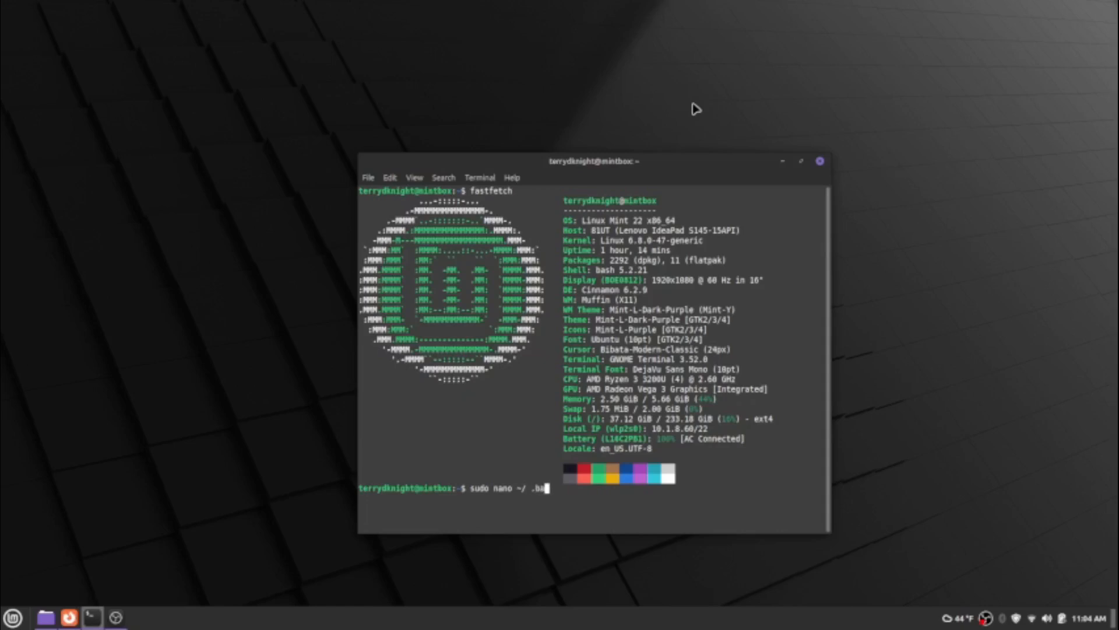
pyautogui.write('sh')
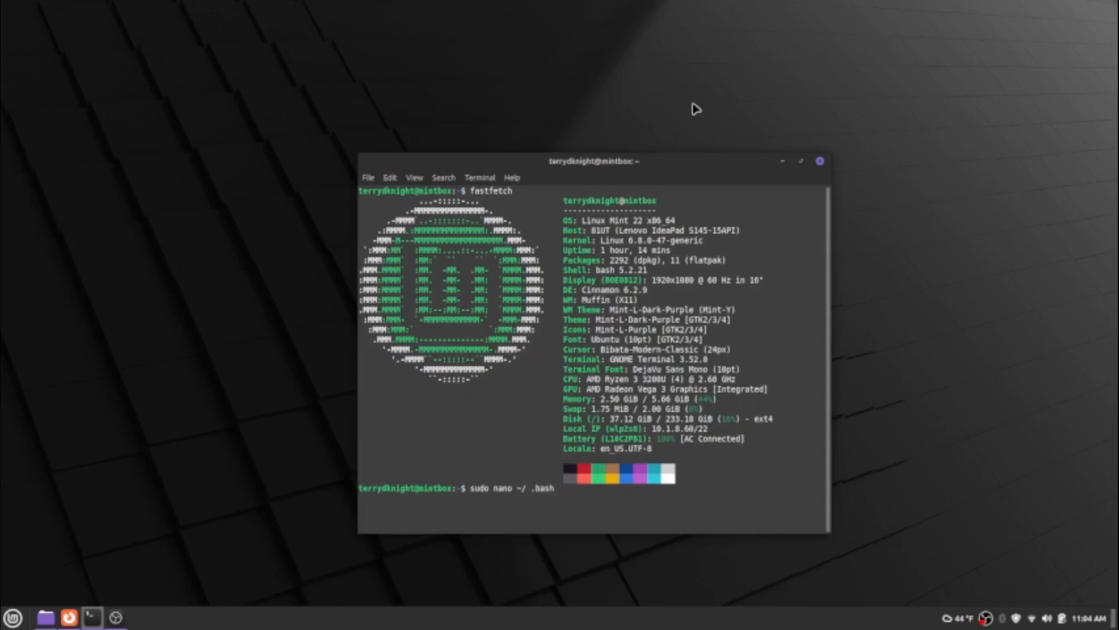
pyautogui.write('rc')
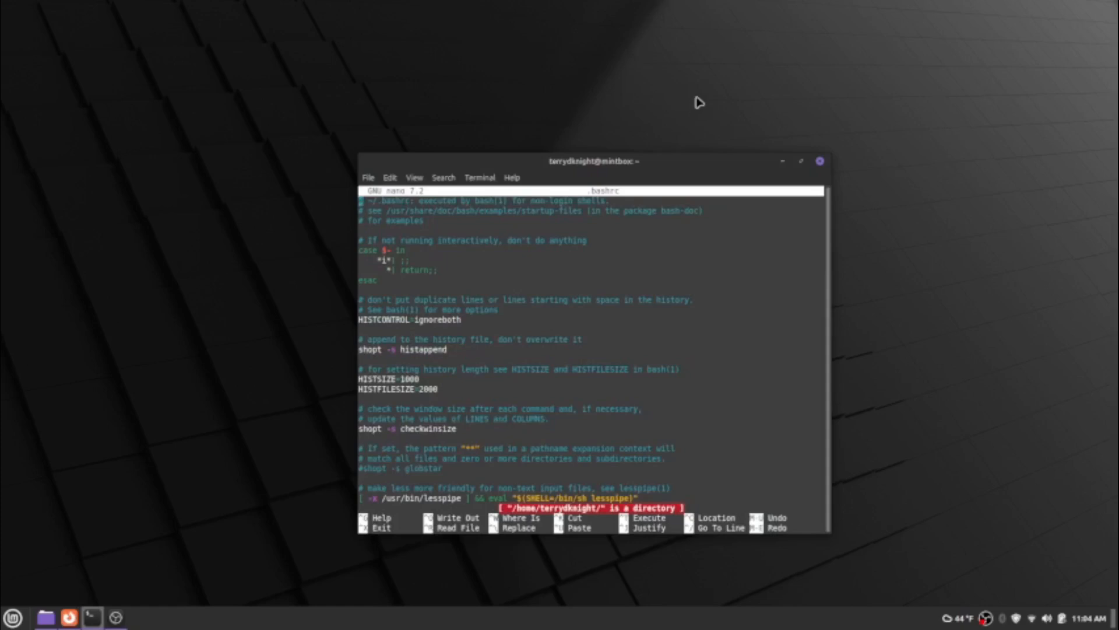
pyautogui.moveTo(689, 352)
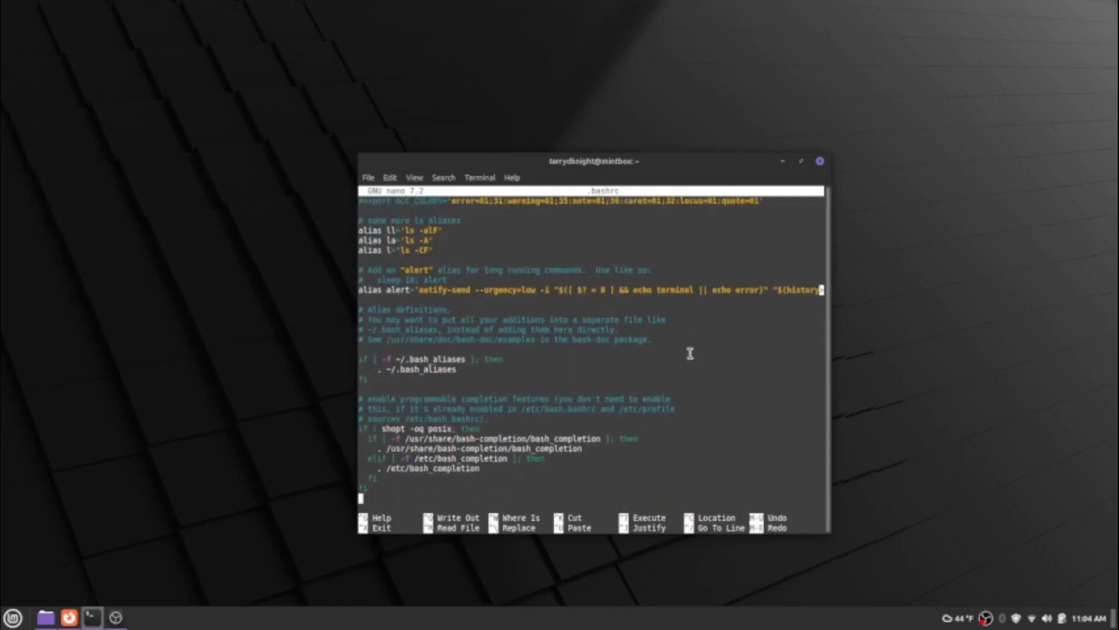
# - Append a fastfetch line at the end of .bashrc and save it from nano
pyautogui.write('fast')
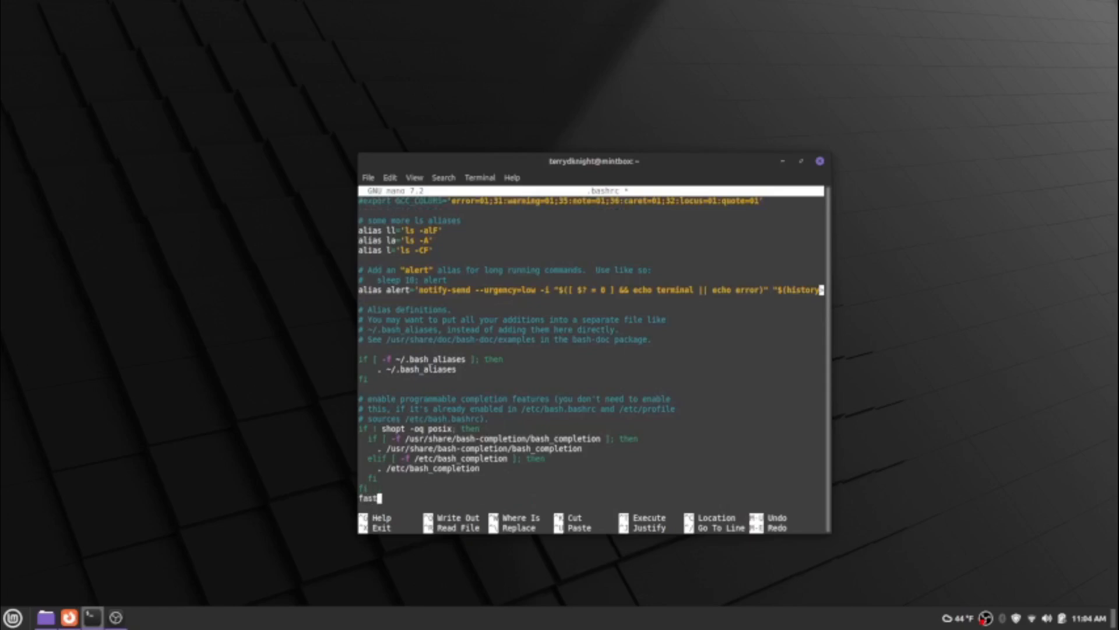
pyautogui.write('fetch')
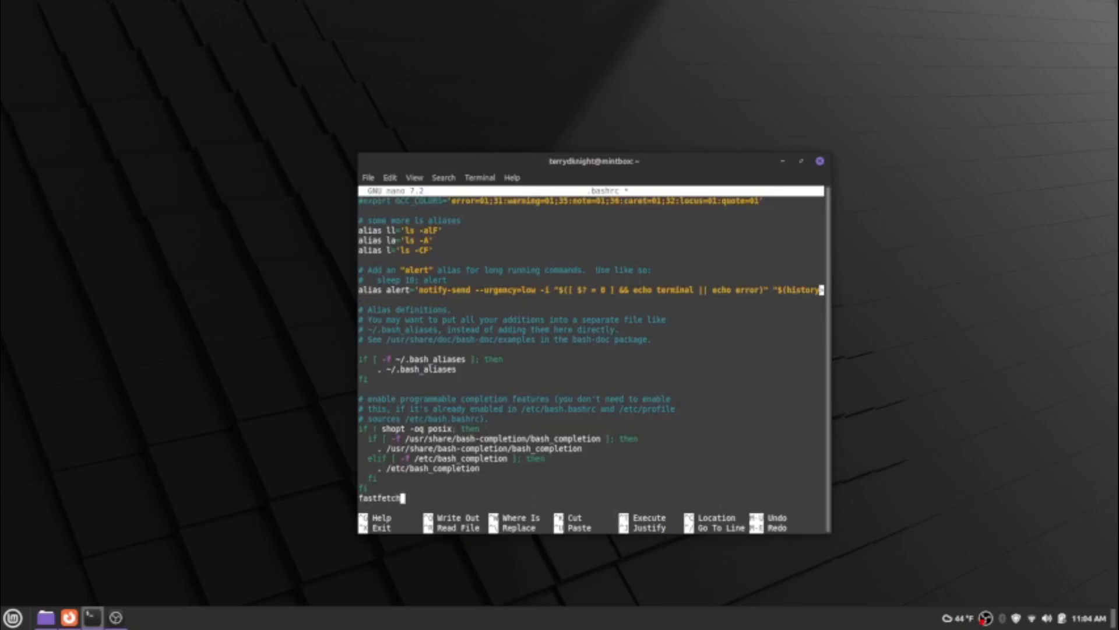
pyautogui.press('ctrl+x')
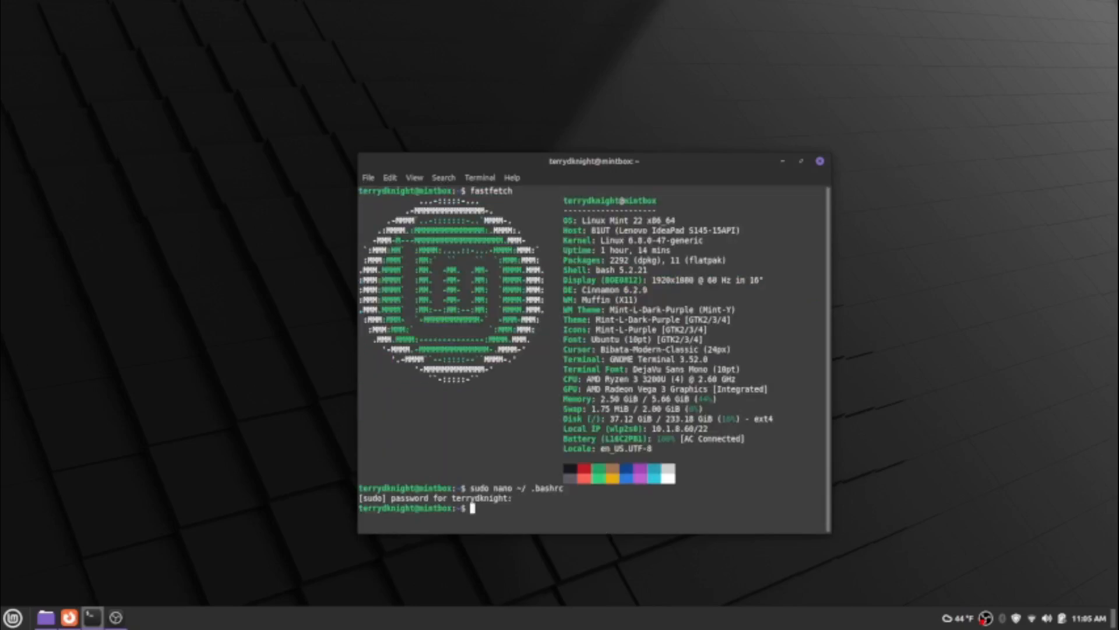
# - Exit the session and start a fresh terminal that shows fastfetch info at startup
pyautogui.write('exi')
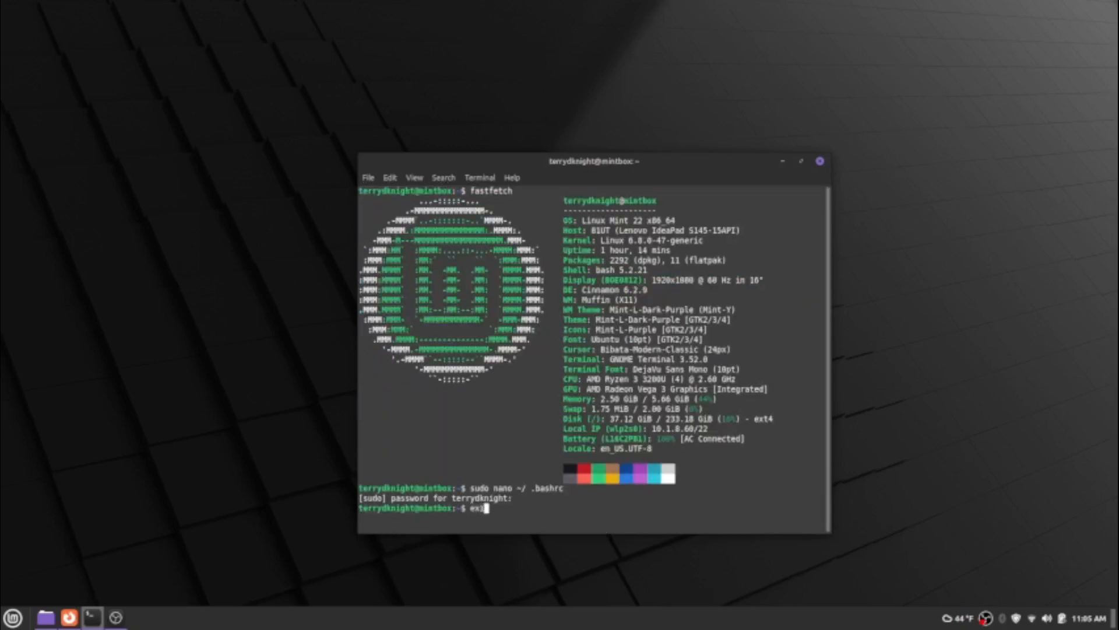
pyautogui.press('Return')
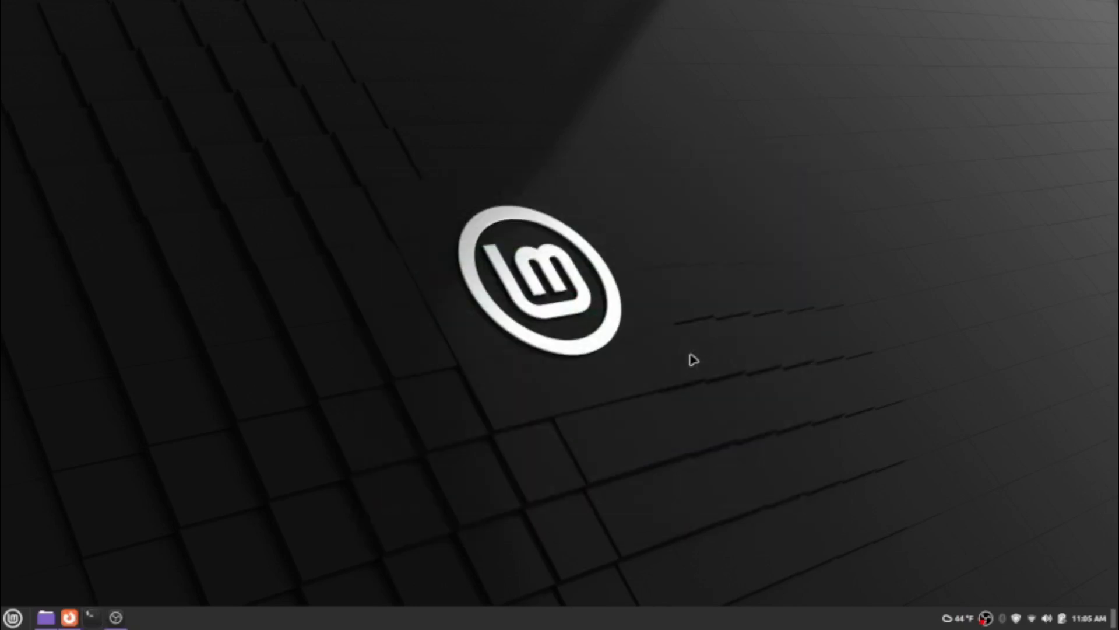
pyautogui.click(90, 616)
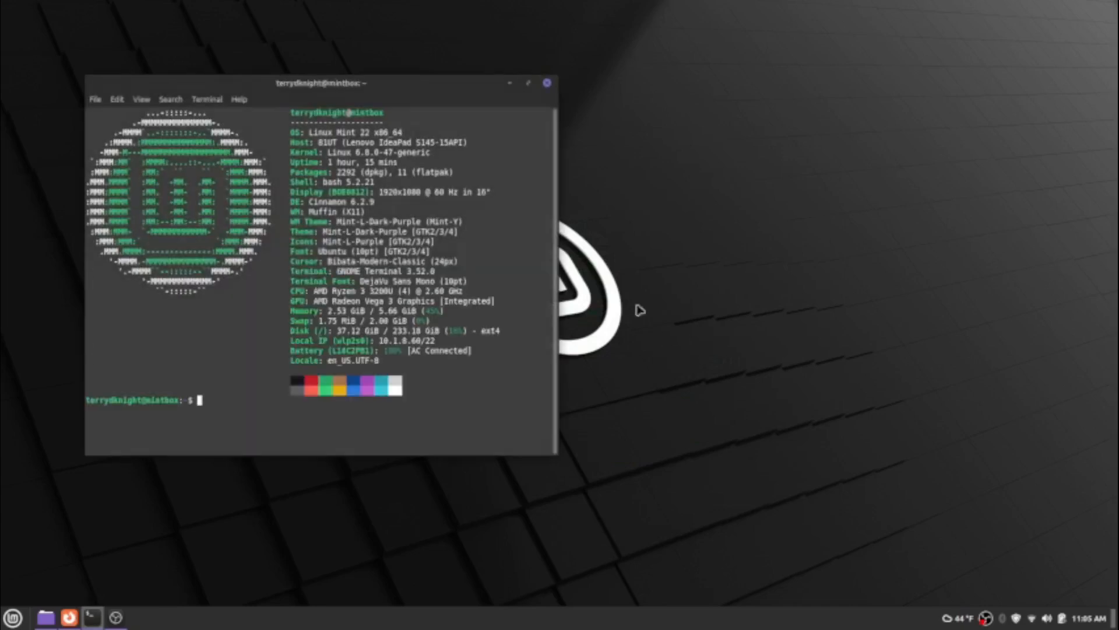
pyautogui.moveTo(319, 82); pyautogui.dragTo(566, 132)
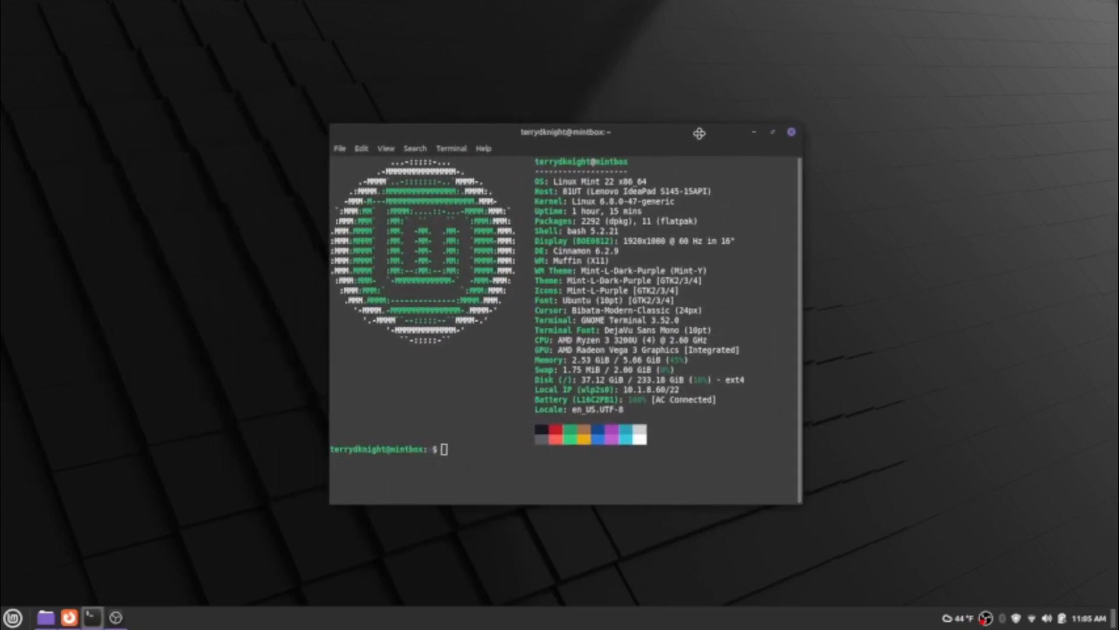